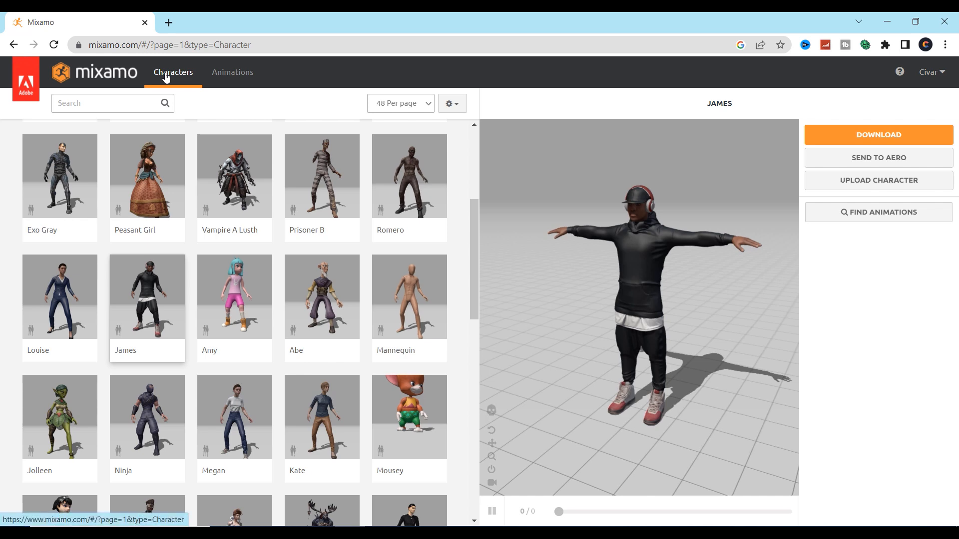
{"action": "mouse_move", "coordinate": [368, 190]}
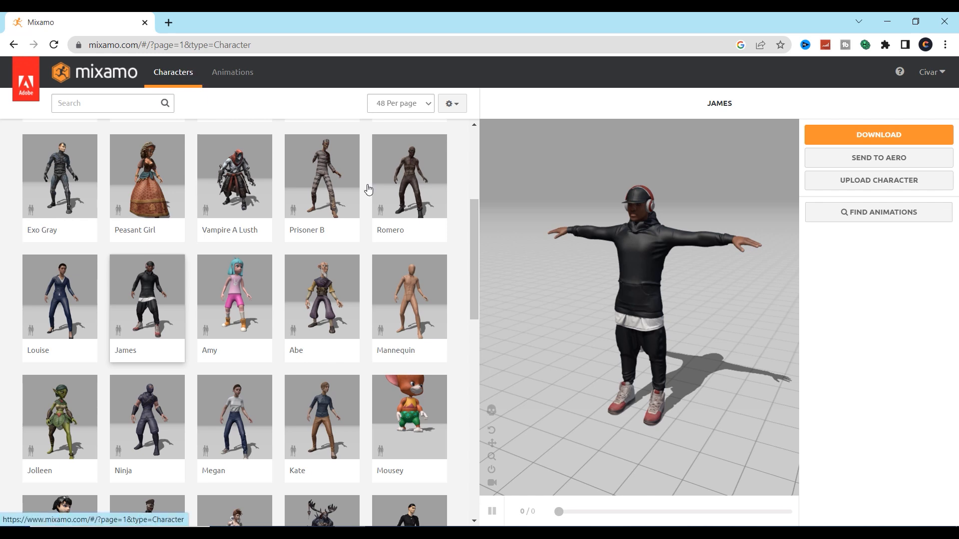
Step: Export the James character from Mixamo as FBX Binary (.fbx) in T-pose
{"action": "scroll", "scroll_direction": "down", "scroll_amount": 3}
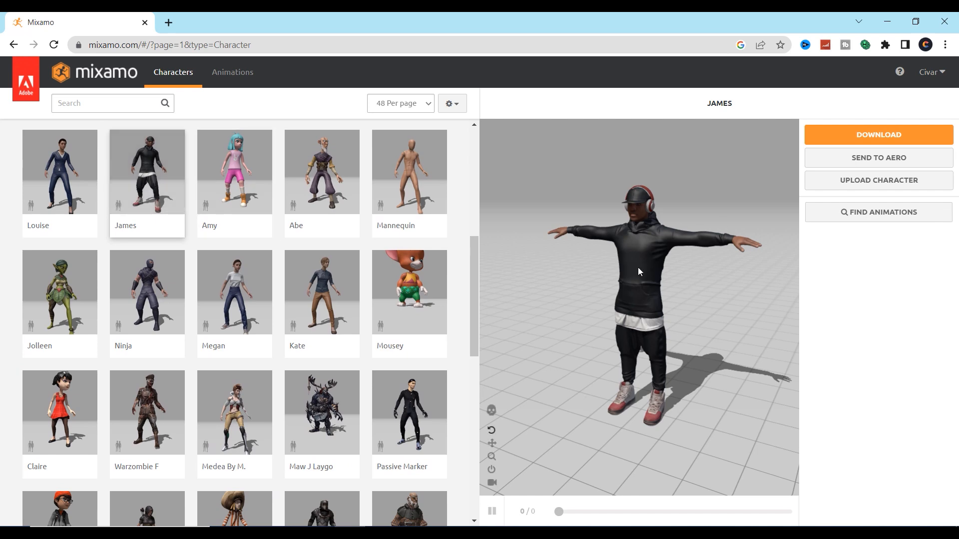
{"action": "mouse_move", "coordinate": [839, 139]}
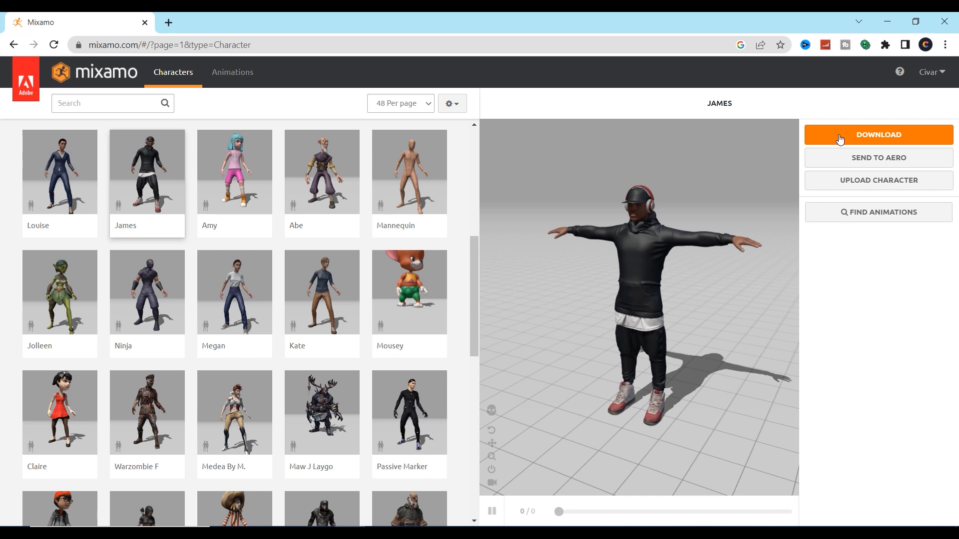
{"action": "left_click", "coordinate": [877, 134]}
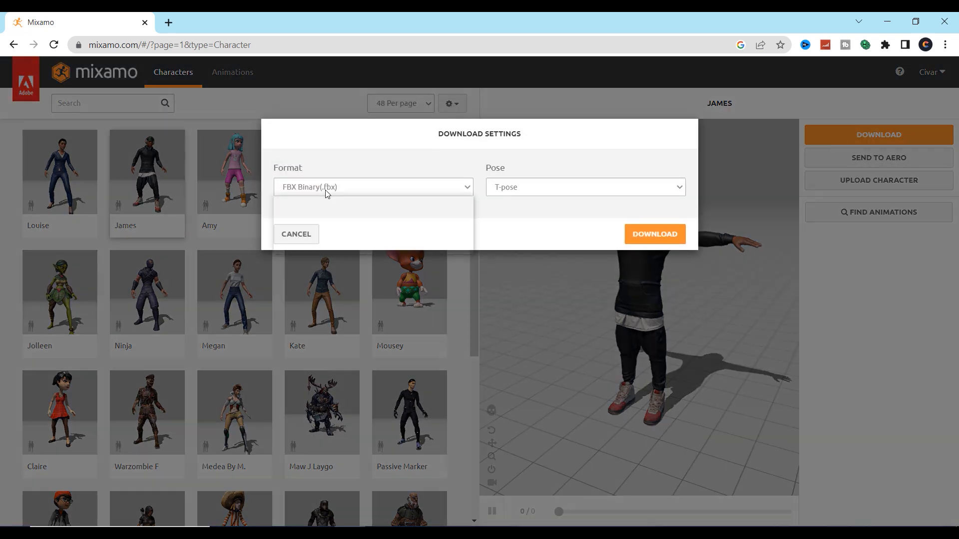
{"action": "left_click", "coordinate": [372, 187]}
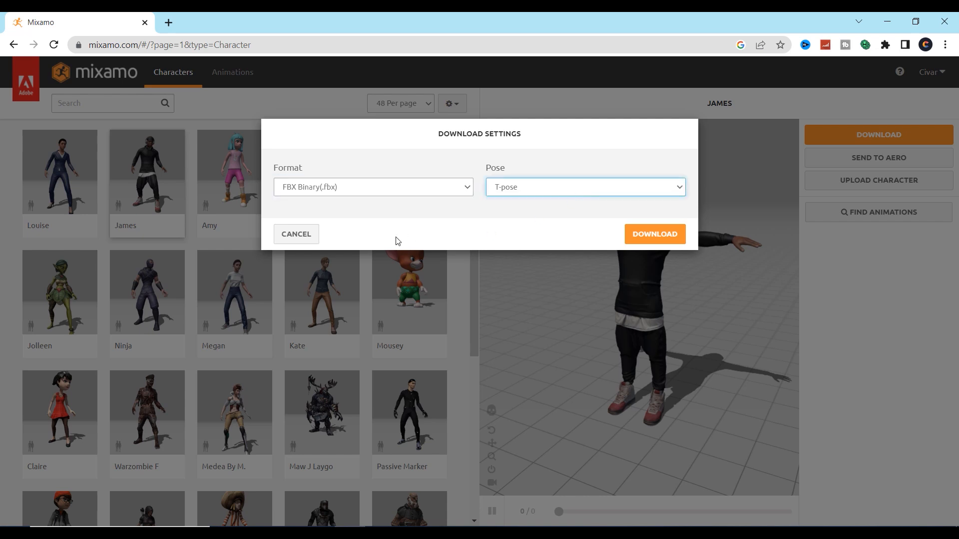
{"action": "left_click", "coordinate": [654, 235]}
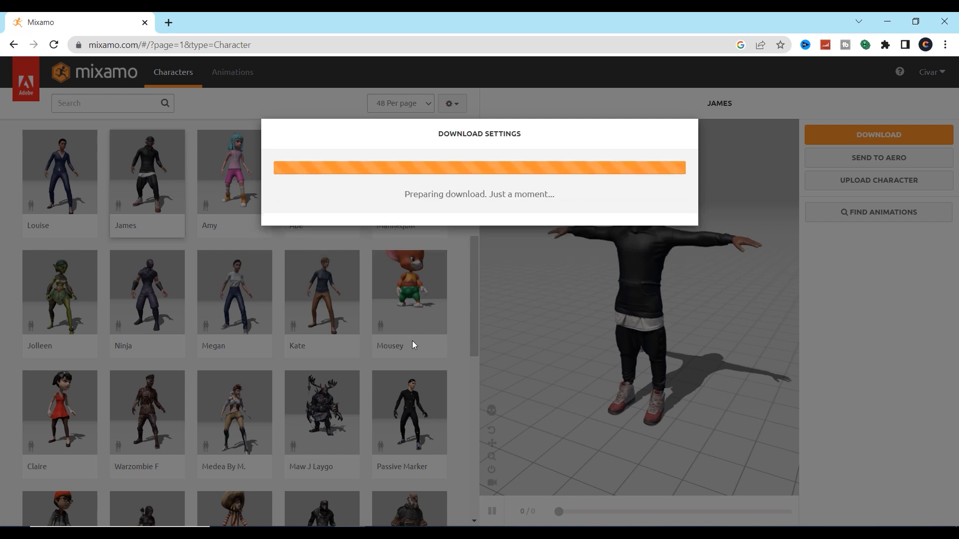
{"action": "mouse_move", "coordinate": [496, 345]}
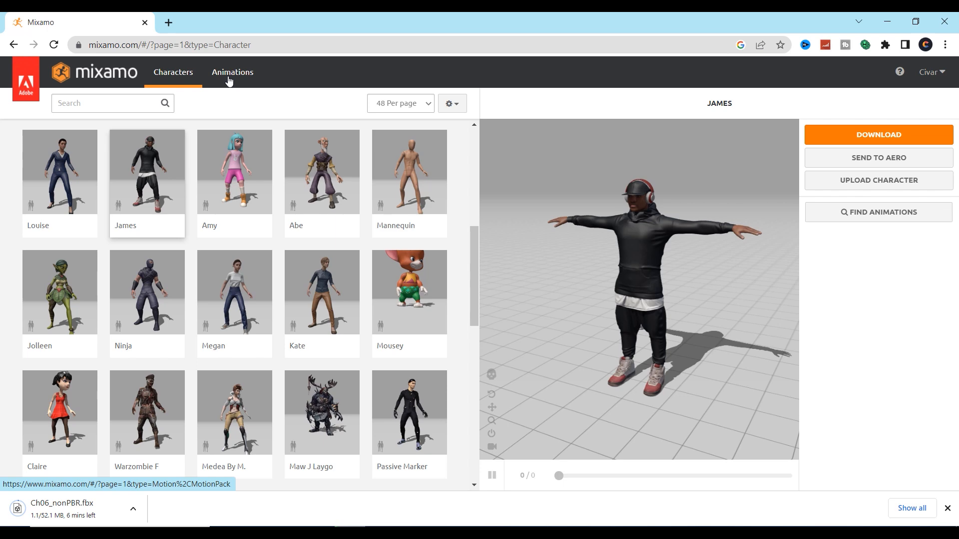
Step: Browse Mixamo's Animations library and filter it to the Dance genre
{"action": "left_click", "coordinate": [232, 72]}
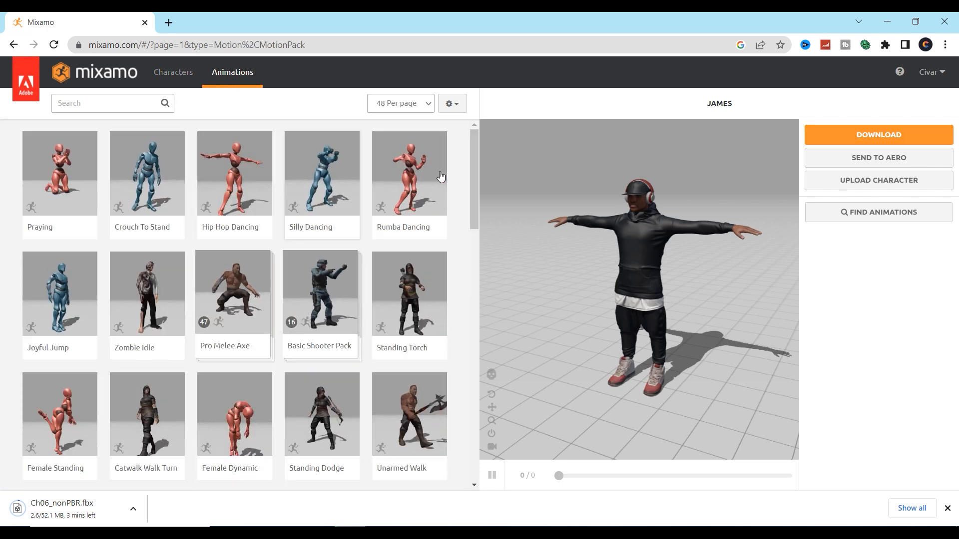
{"action": "scroll", "scroll_direction": "down", "scroll_amount": 3}
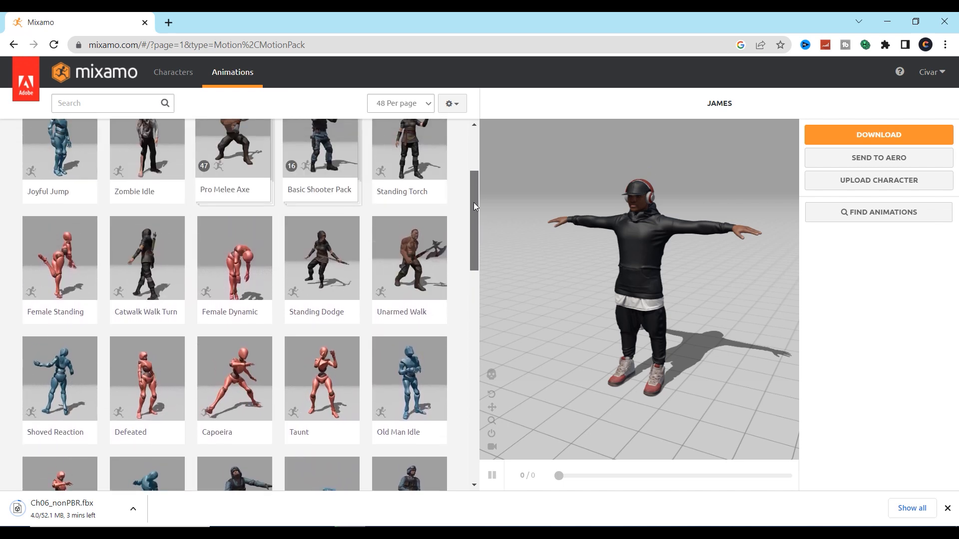
{"action": "scroll", "scroll_direction": "up", "scroll_amount": 3}
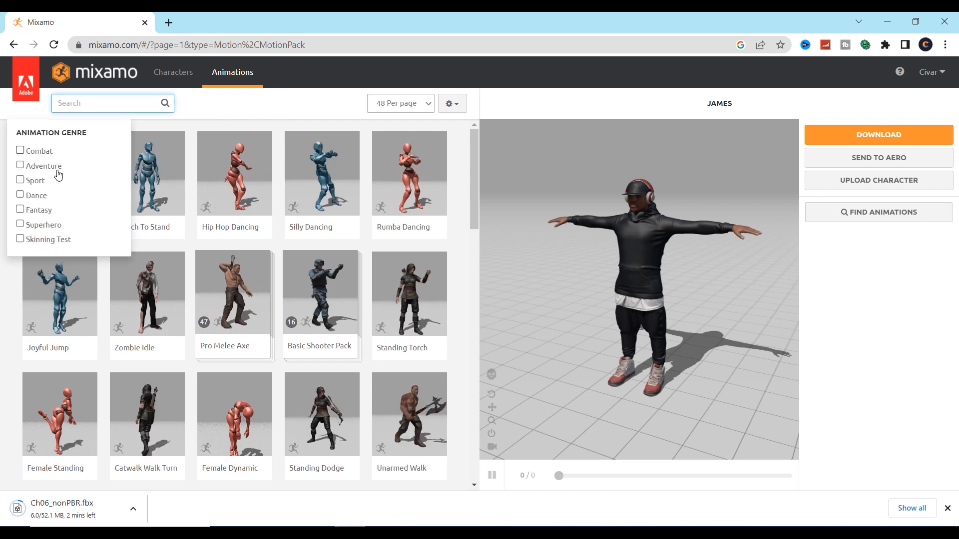
{"action": "left_click", "coordinate": [20, 195]}
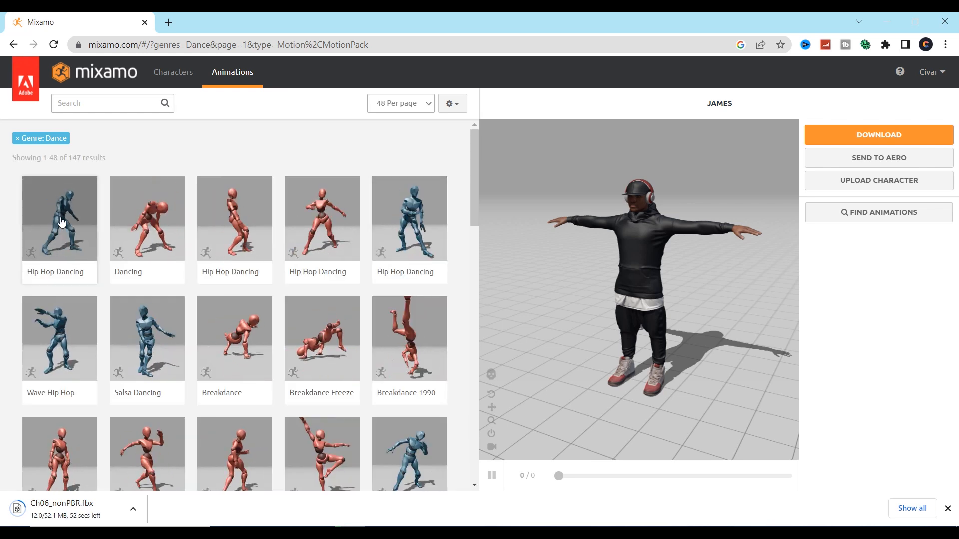
Step: Apply the first Hip Hop Dancing animation tile to James
{"action": "left_click", "coordinate": [59, 217]}
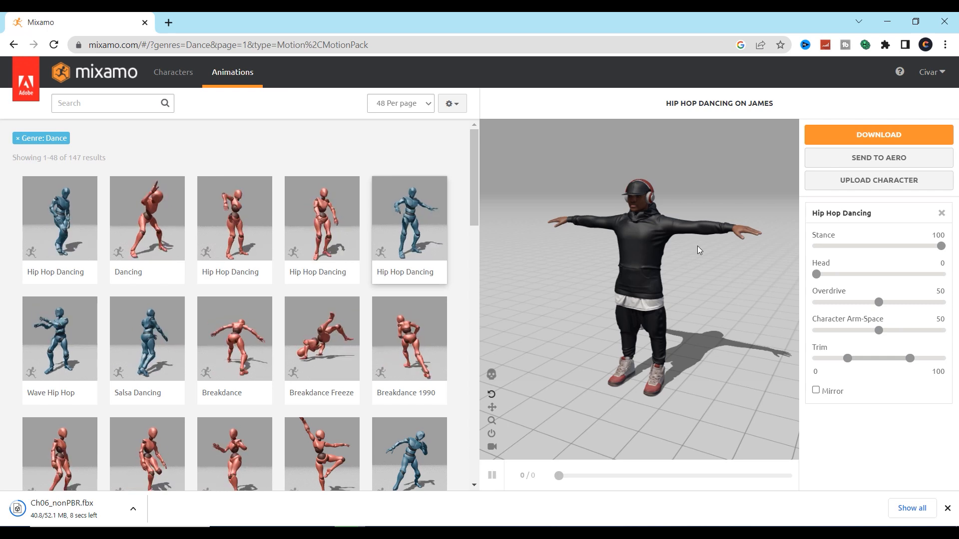
{"action": "left_click", "coordinate": [59, 218]}
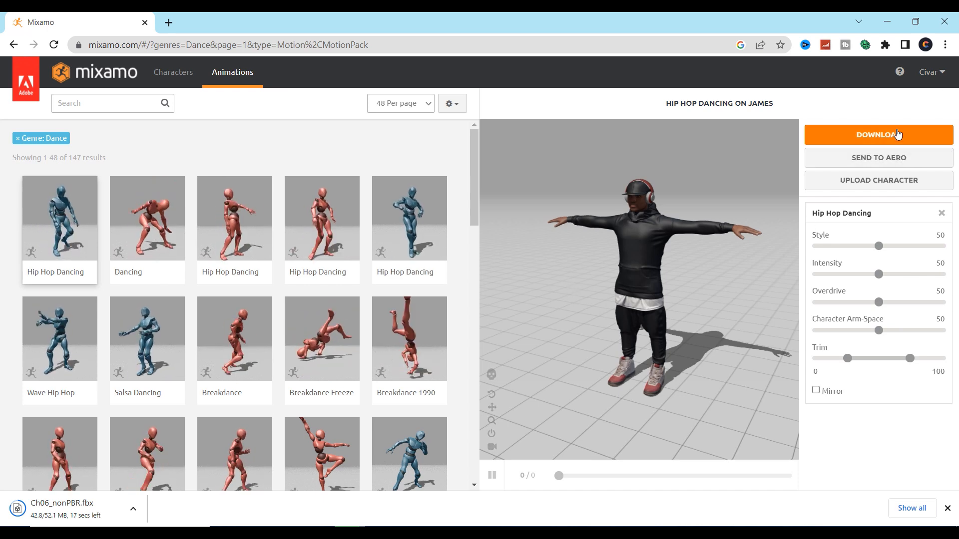
Step: Export Hip Hop Dancing as FBX Binary, without skin, 60 fps, no keyframe reduction
{"action": "left_click", "coordinate": [878, 134]}
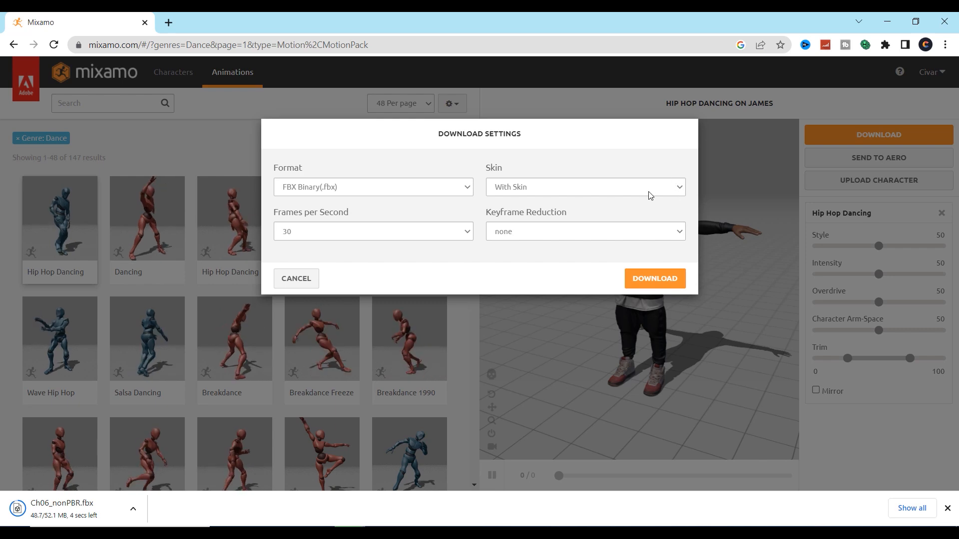
{"action": "left_click", "coordinate": [372, 186]}
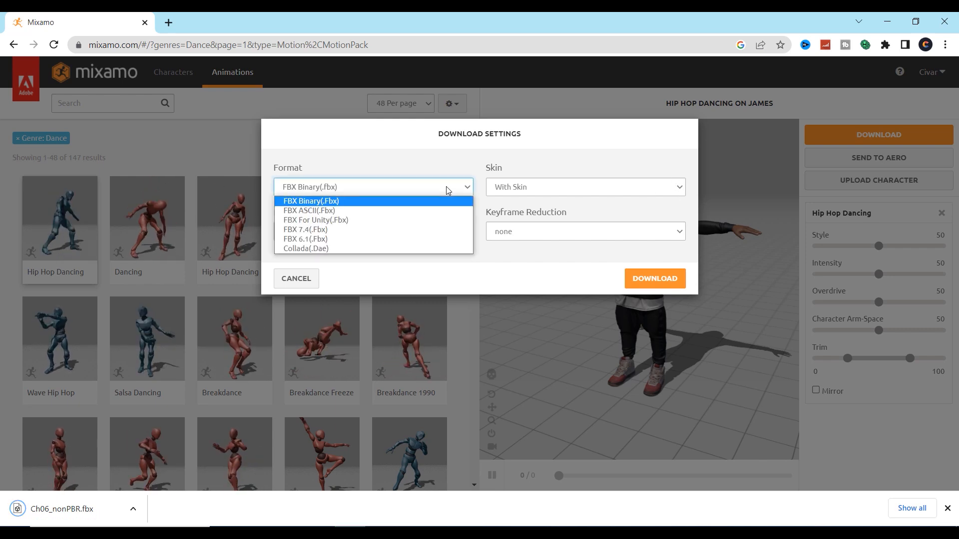
{"action": "left_click", "coordinate": [581, 186]}
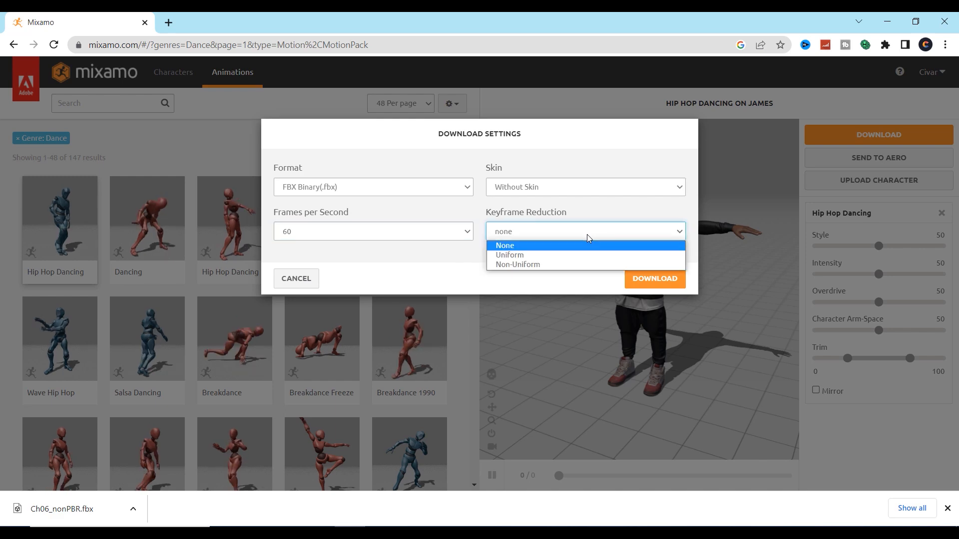
{"action": "left_click", "coordinate": [504, 245]}
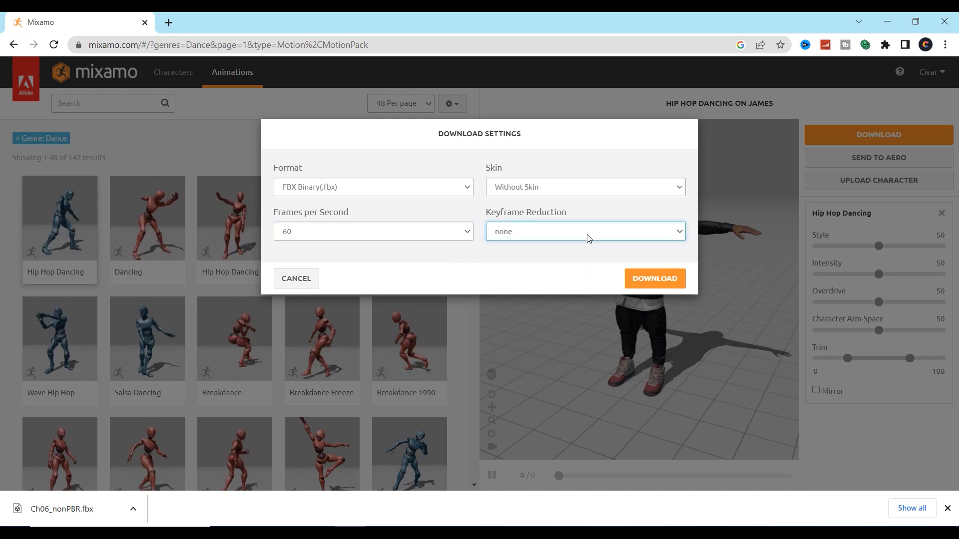
{"action": "left_click", "coordinate": [654, 278]}
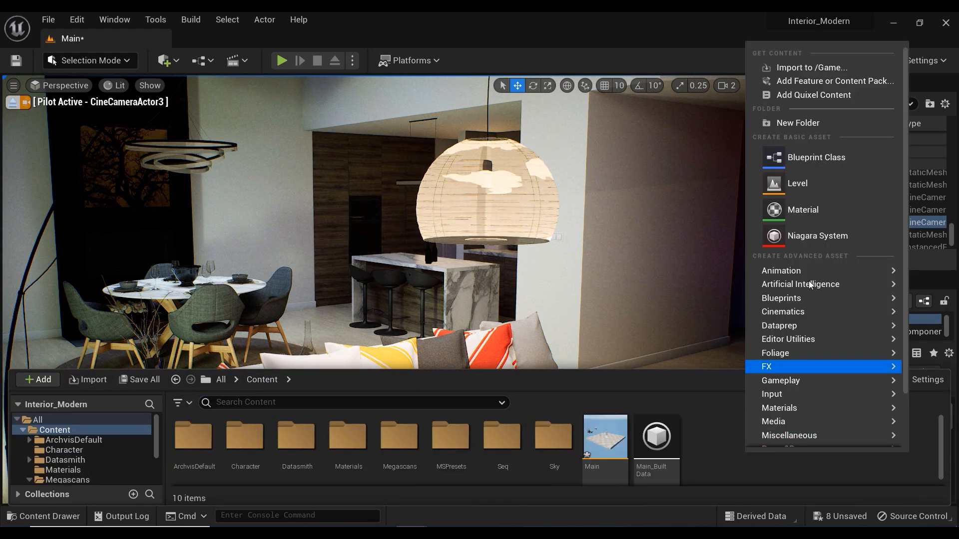
Step: Create a MIXAMO folder in Content and import the Ch06_nonPBR character FBX into it
{"action": "left_click", "coordinate": [797, 122]}
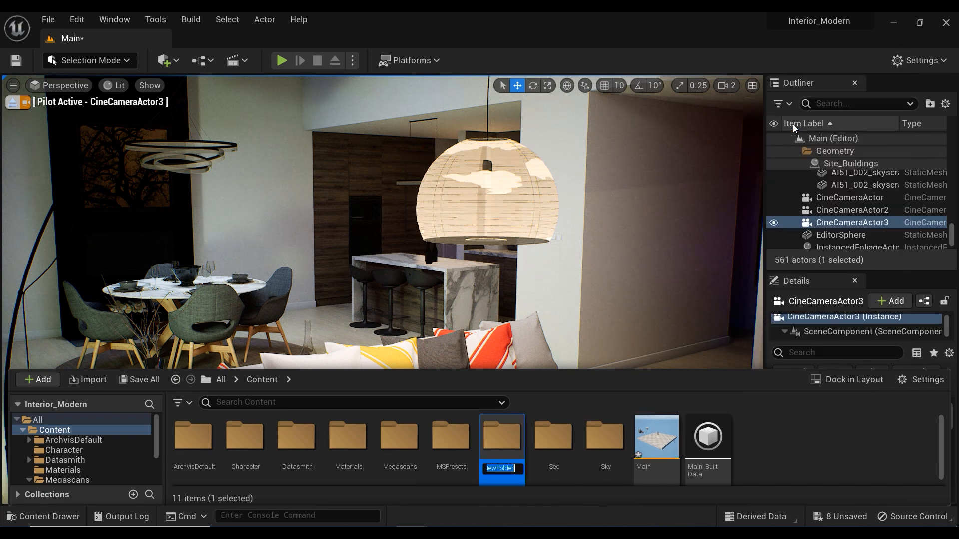
{"action": "type", "text": "MIX"}
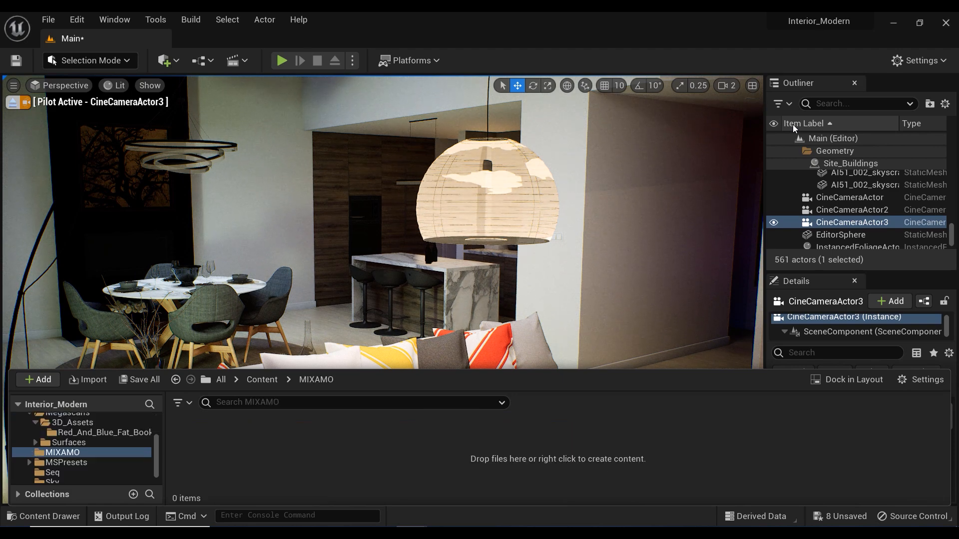
{"action": "left_click", "coordinate": [36, 379]}
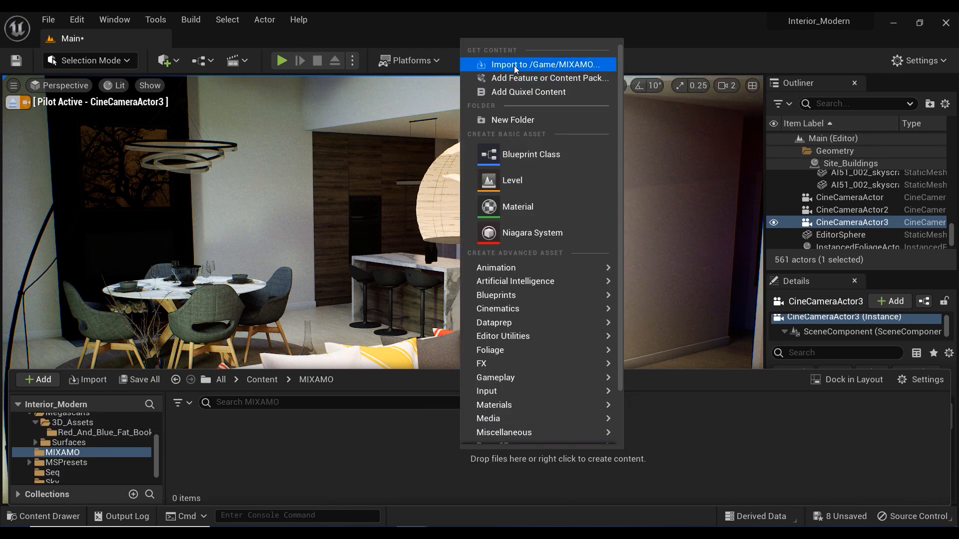
{"action": "left_click", "coordinate": [542, 64]}
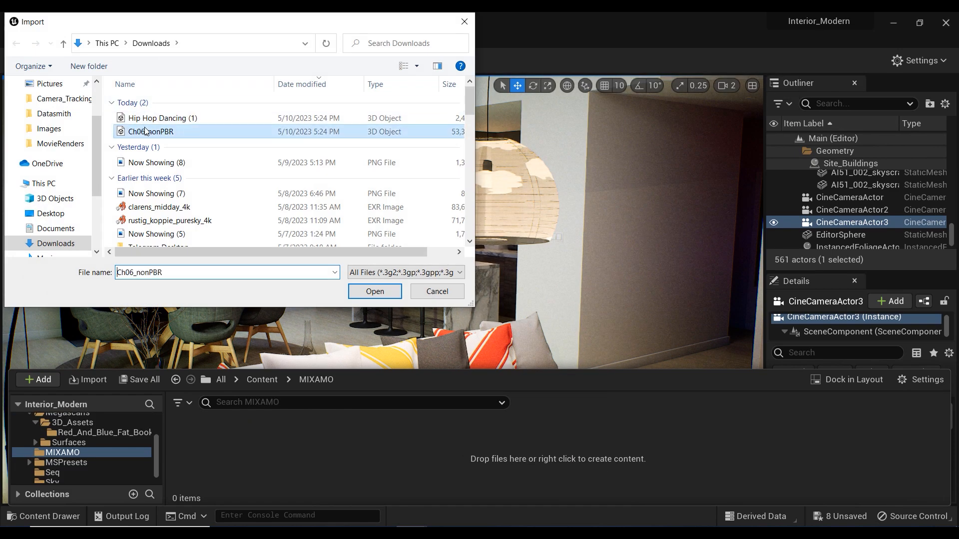
{"action": "left_click", "coordinate": [162, 117]}
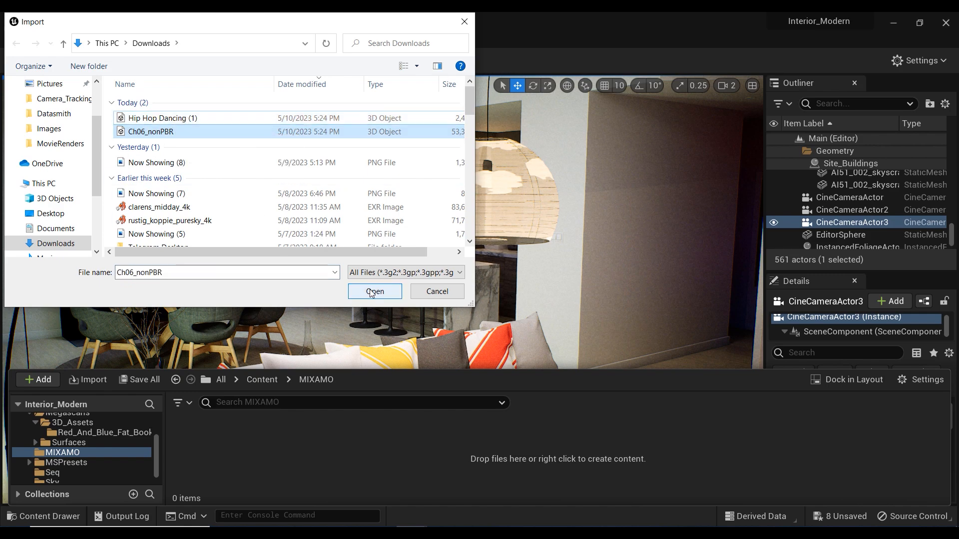
{"action": "left_click", "coordinate": [373, 294]}
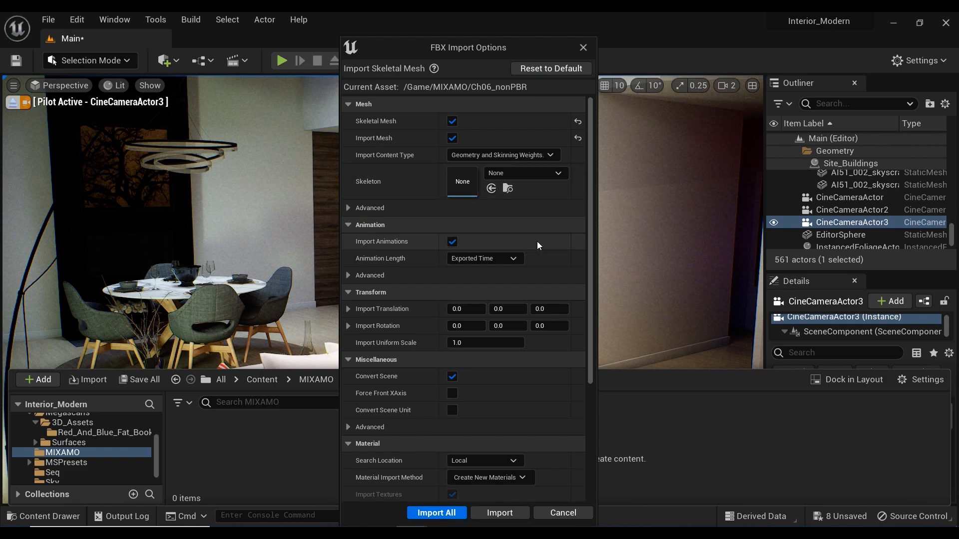
{"action": "mouse_move", "coordinate": [499, 513]}
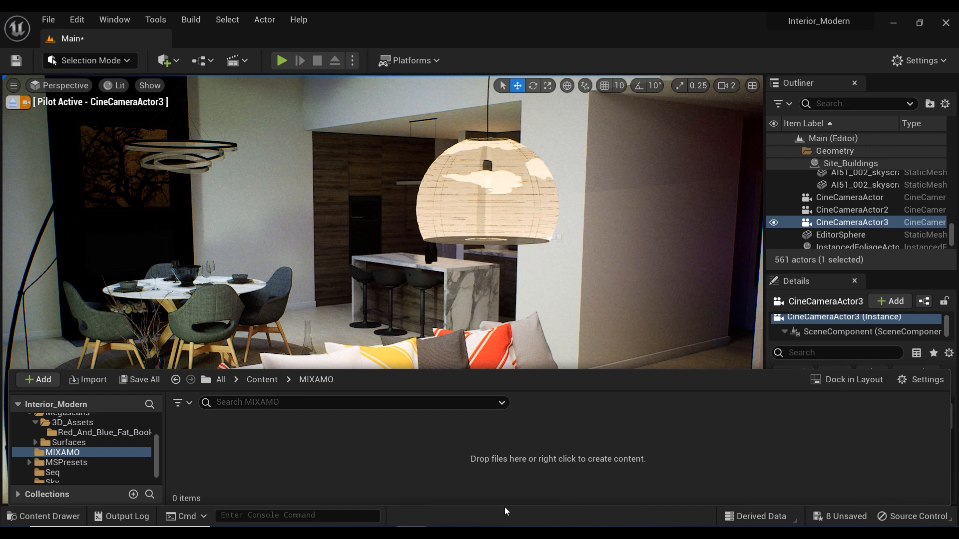
{"action": "mouse_move", "coordinate": [366, 364]}
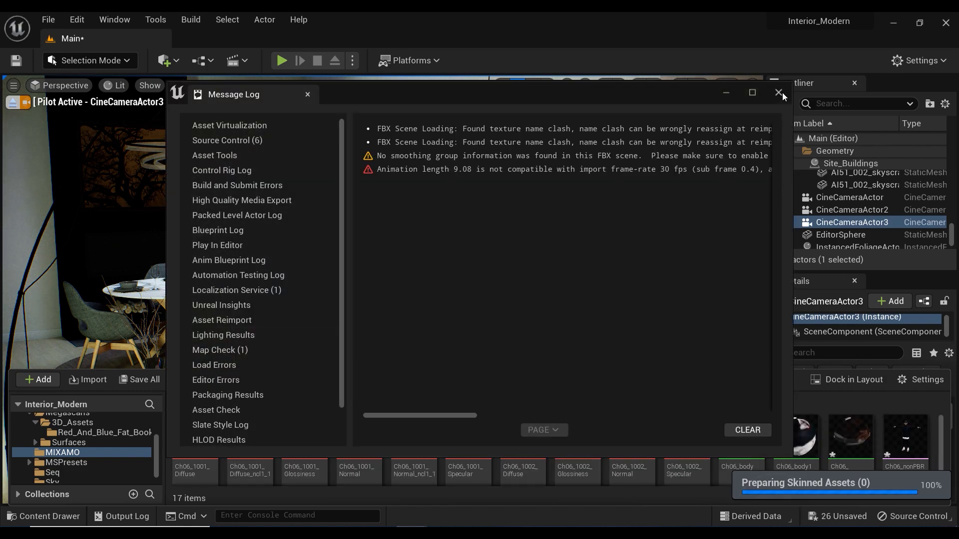
Step: Place Ch06_nonPBR in the living room, standing behind the sofa near the kitchen island
{"action": "left_click", "coordinate": [778, 93]}
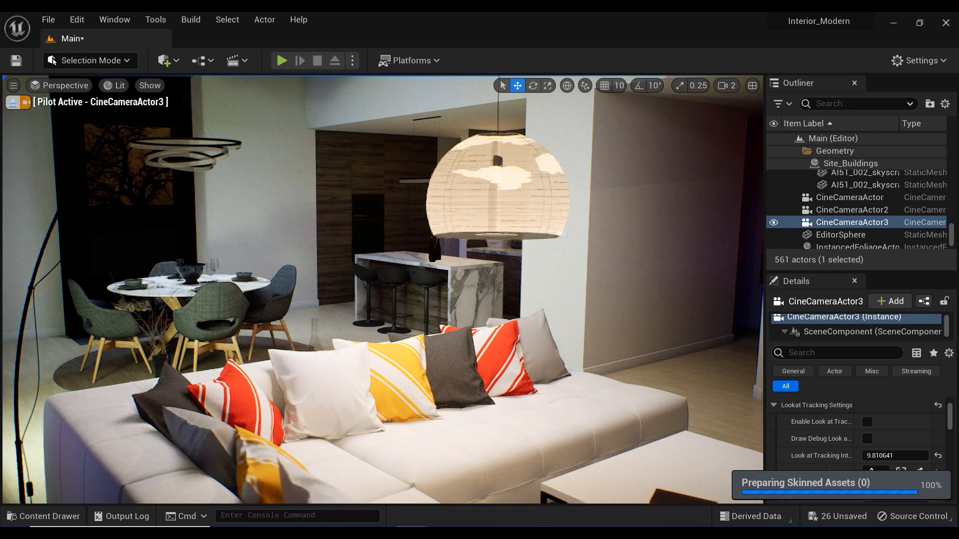
{"action": "left_click", "coordinate": [43, 520]}
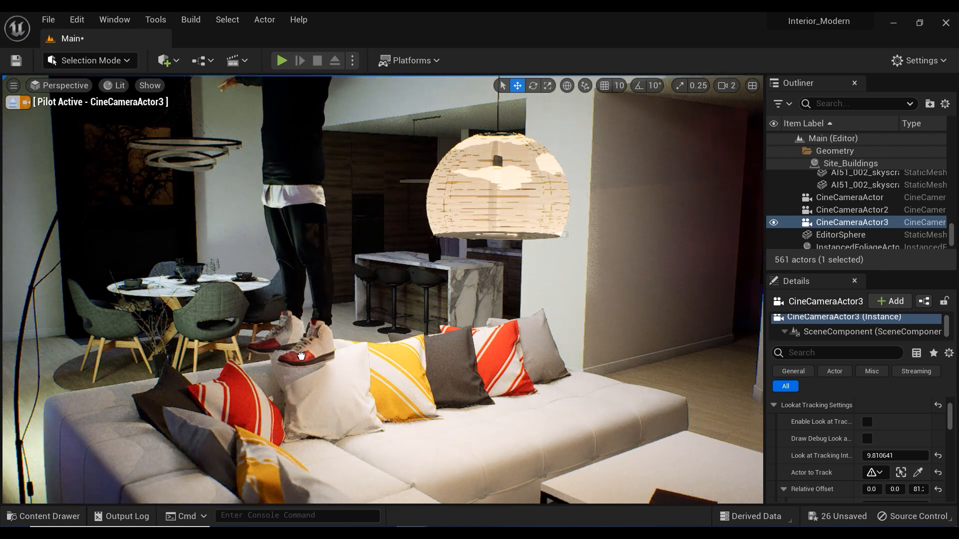
{"action": "left_click", "coordinate": [300, 276]}
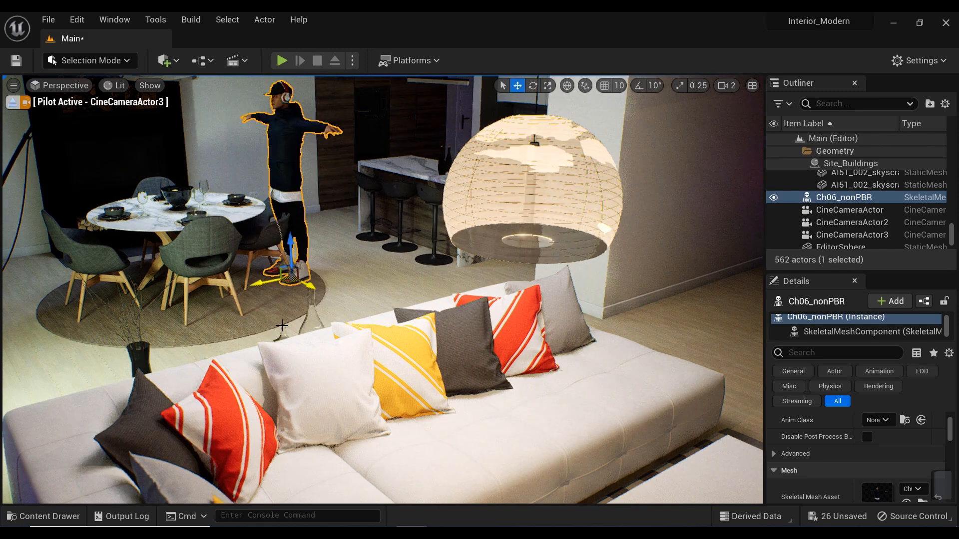
{"action": "key", "text": "ctrl+z"}
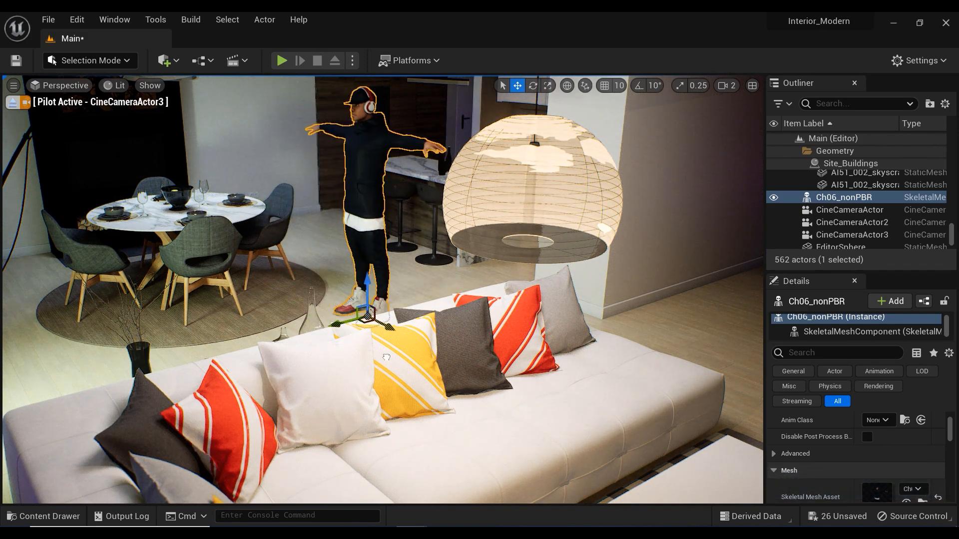
{"action": "left_click_drag", "start_coordinate": [364, 312], "coordinate": [324, 336]}
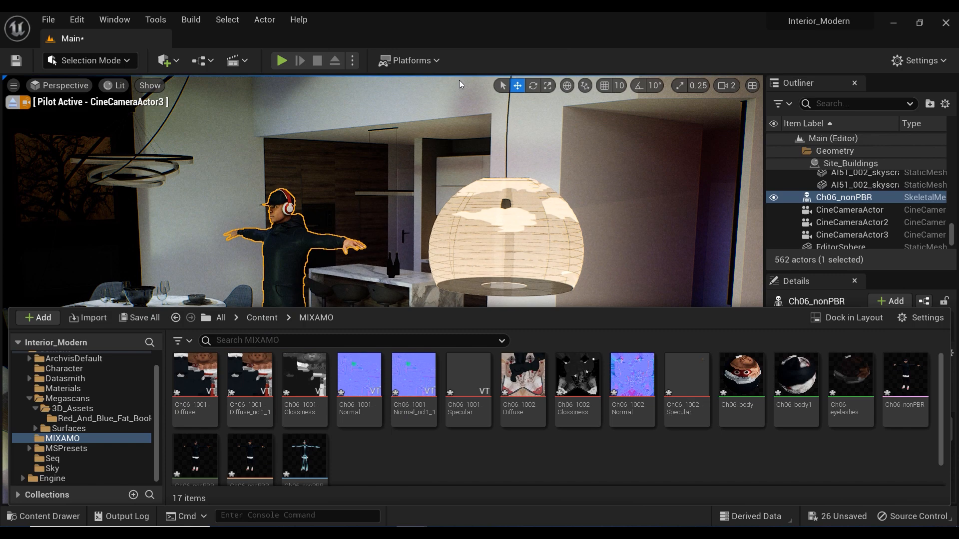
Step: Import the Hip Hop Dancing (1) FBX onto the Ch06_nonPBR skeleton
{"action": "left_click", "coordinate": [87, 318]}
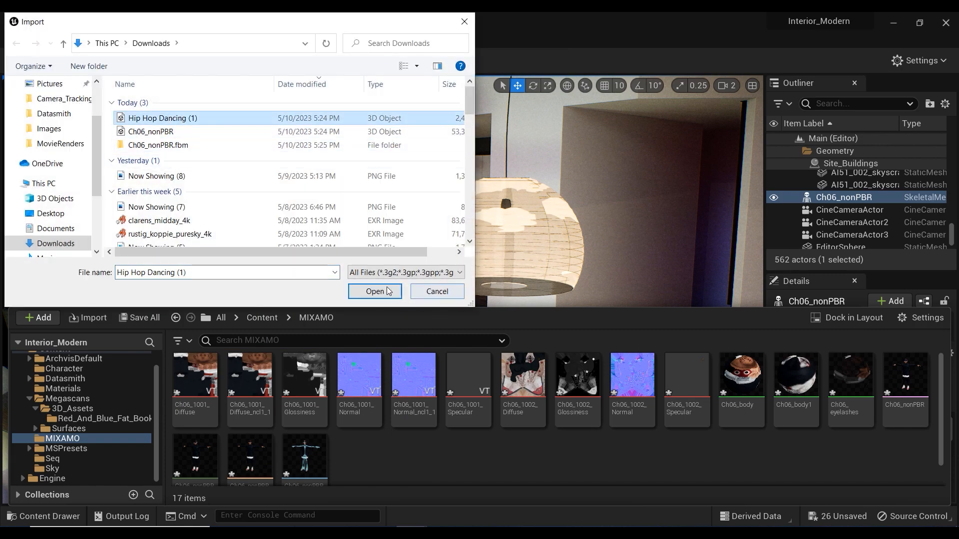
{"action": "left_click", "coordinate": [374, 291]}
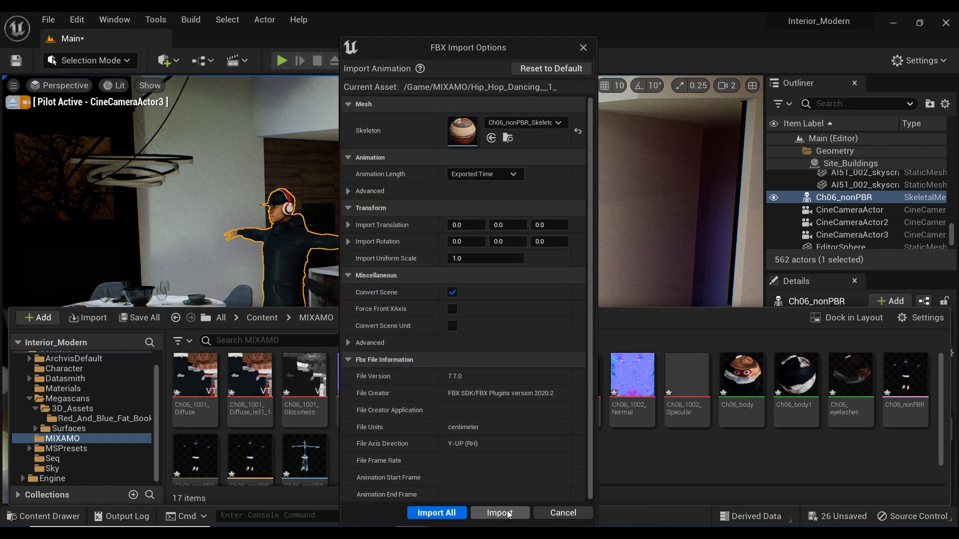
{"action": "left_click", "coordinate": [499, 512]}
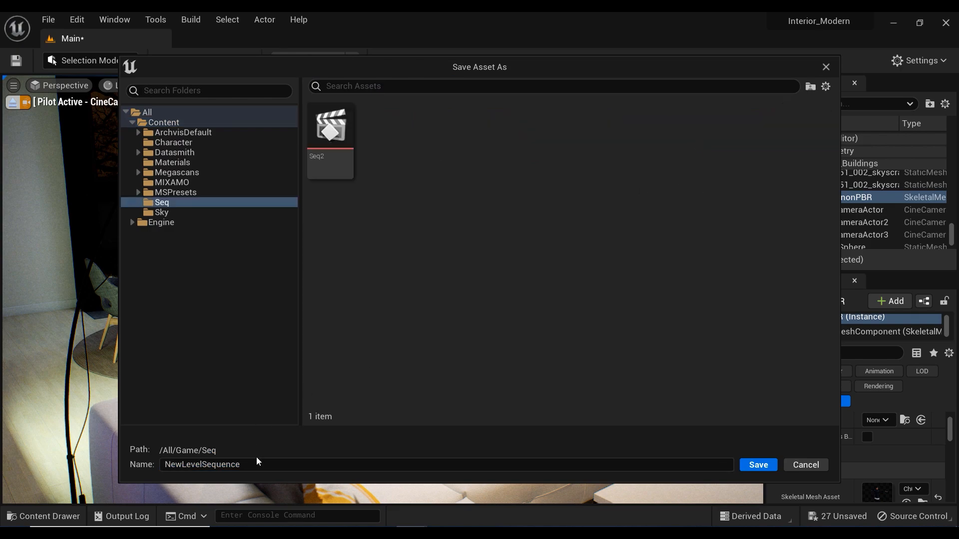
Step: Save the level sequence as seq3d and add a Camera Cut Track using CineCameraActor3
{"action": "type", "text": "seq"}
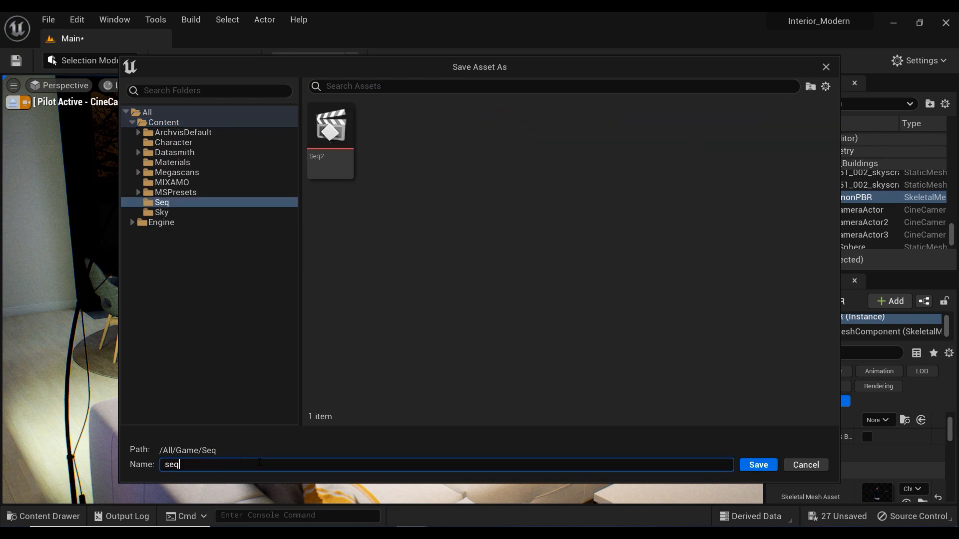
{"action": "left_click", "coordinate": [757, 465]}
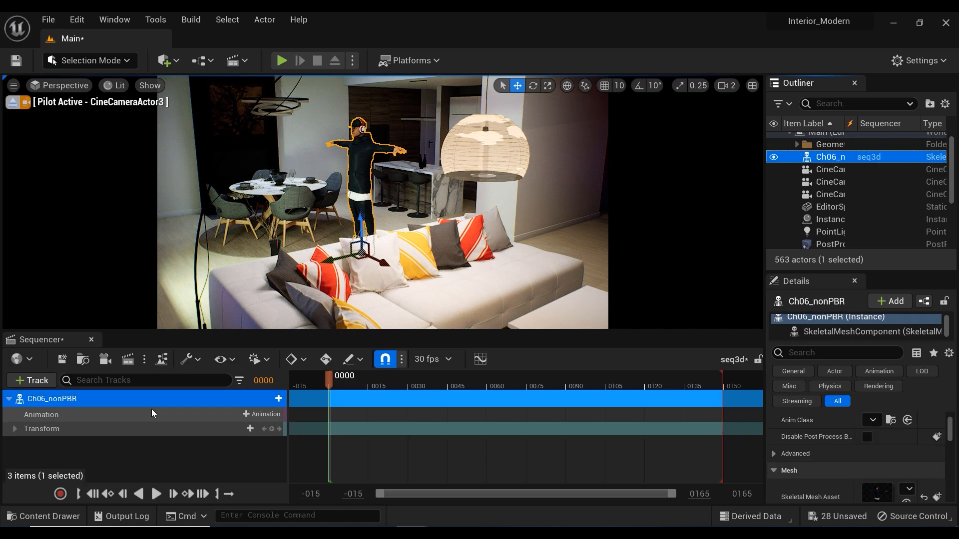
{"action": "left_click", "coordinate": [30, 380]}
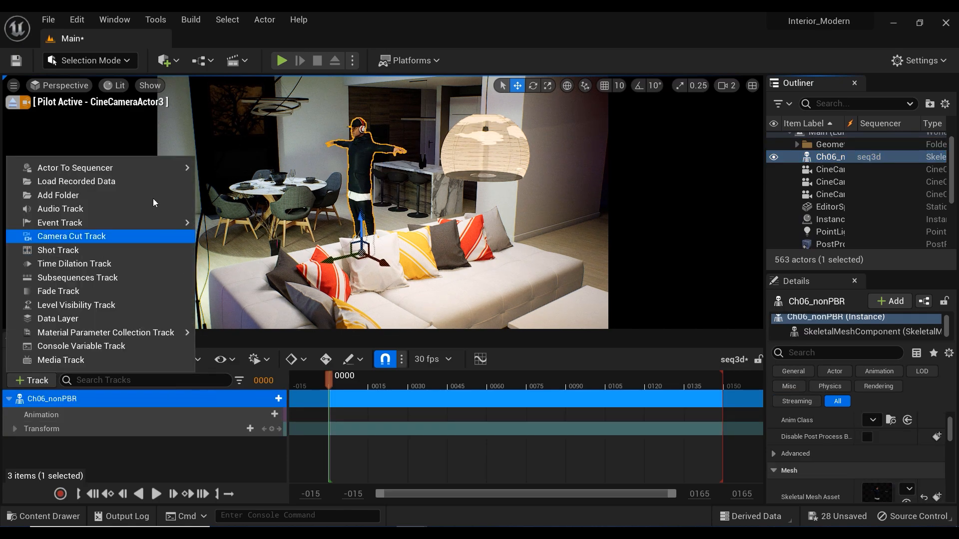
{"action": "left_click", "coordinate": [75, 168]}
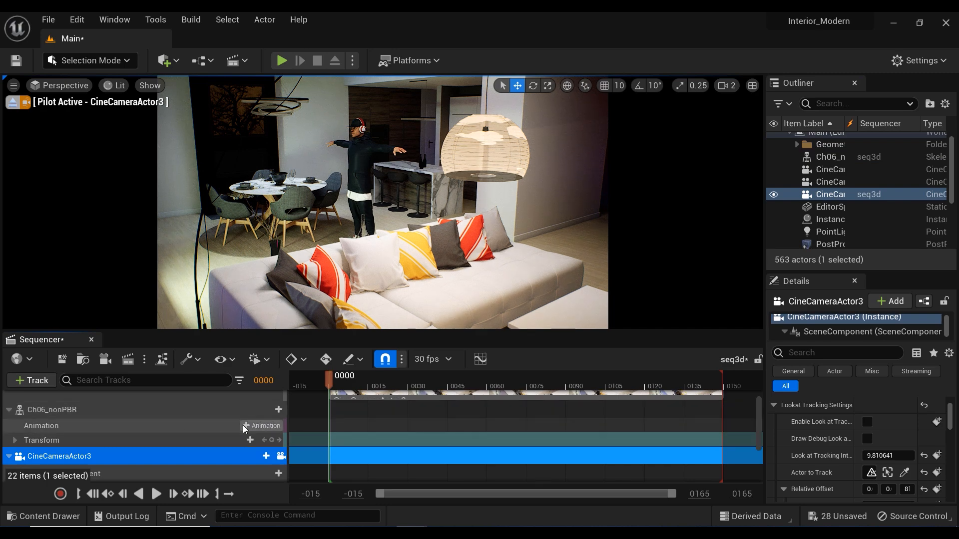
{"action": "left_click", "coordinate": [265, 425]}
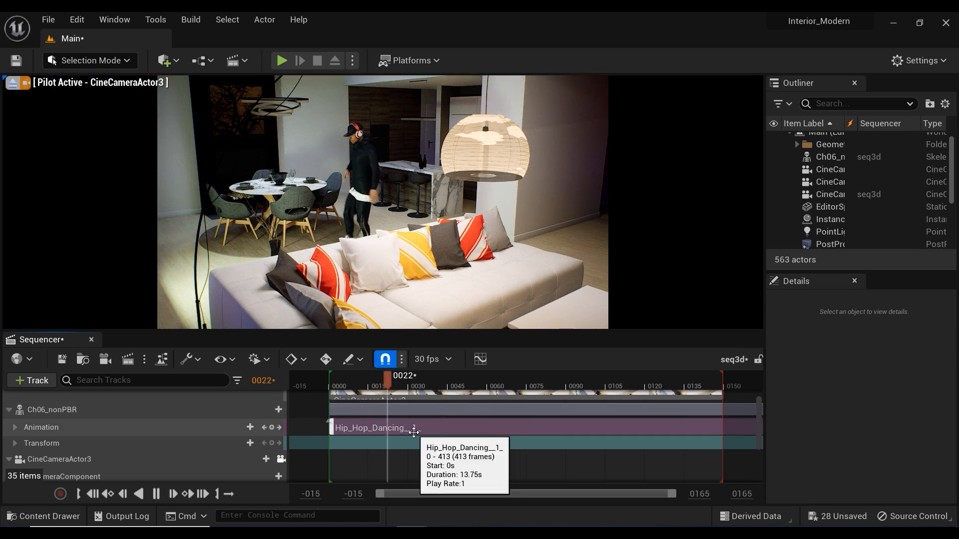
Step: Scrub and play the seq3d timeline to watch the Hip_Hop_Dancing animation
{"action": "left_click_drag", "start_coordinate": [387, 375], "coordinate": [543, 376]}
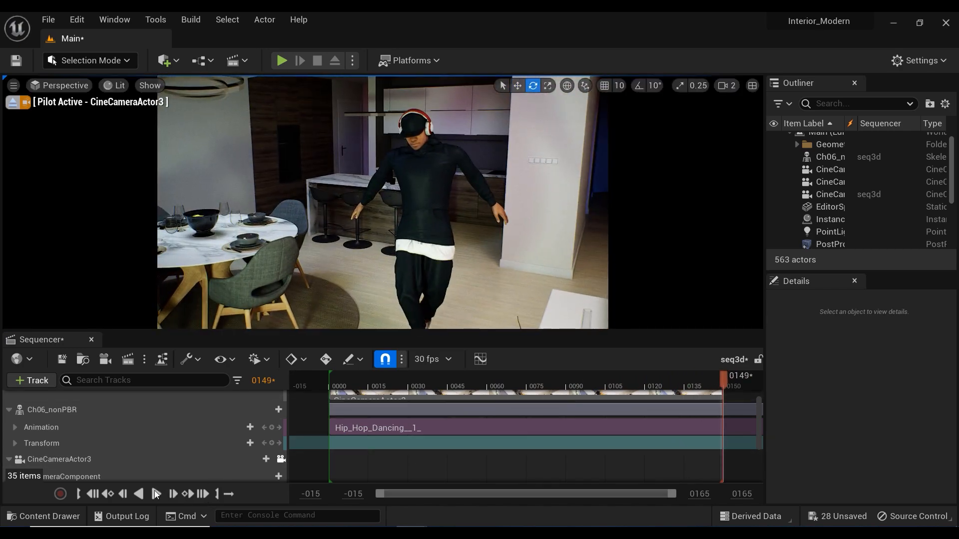
{"action": "left_click", "coordinate": [157, 493]}
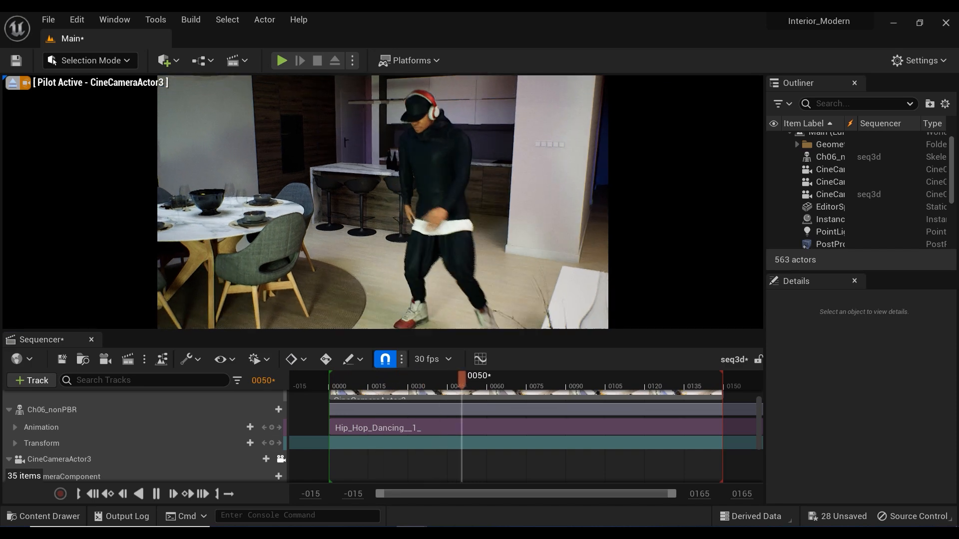
{"action": "left_click_drag", "start_coordinate": [461, 376], "coordinate": [620, 376]}
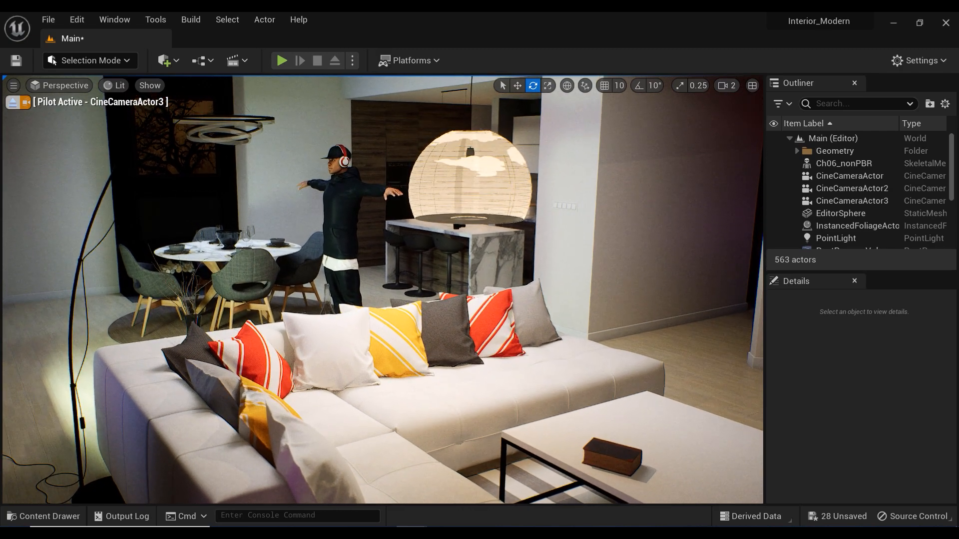
Step: Reopen seq3d and scrub the playhead to view the dance through CineCameraActor3
{"action": "left_click", "coordinate": [235, 60]}
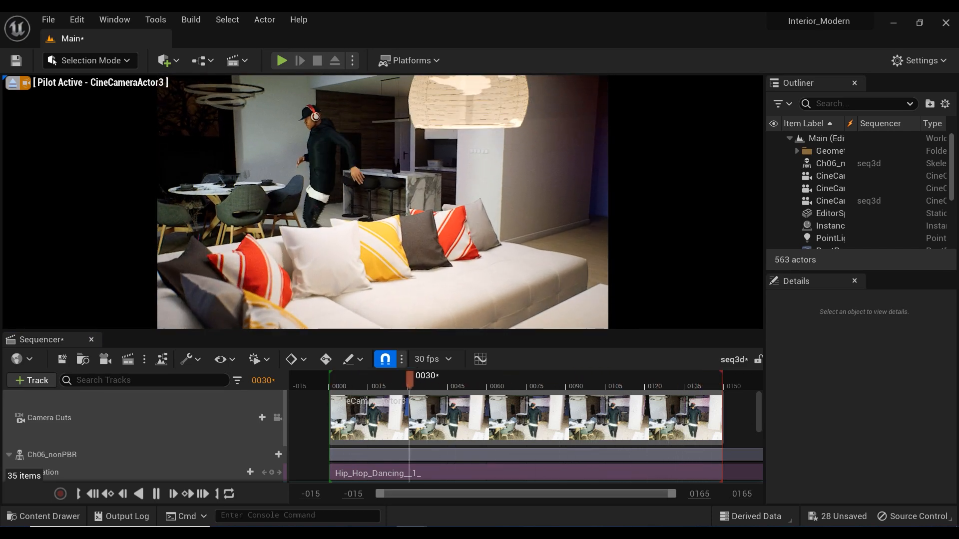
{"action": "left_click_drag", "start_coordinate": [424, 376], "coordinate": [570, 375]}
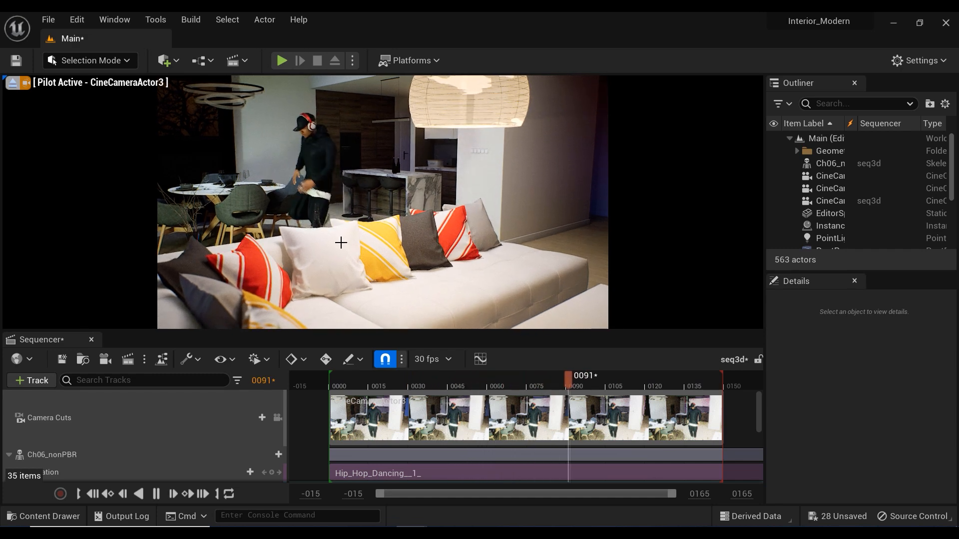